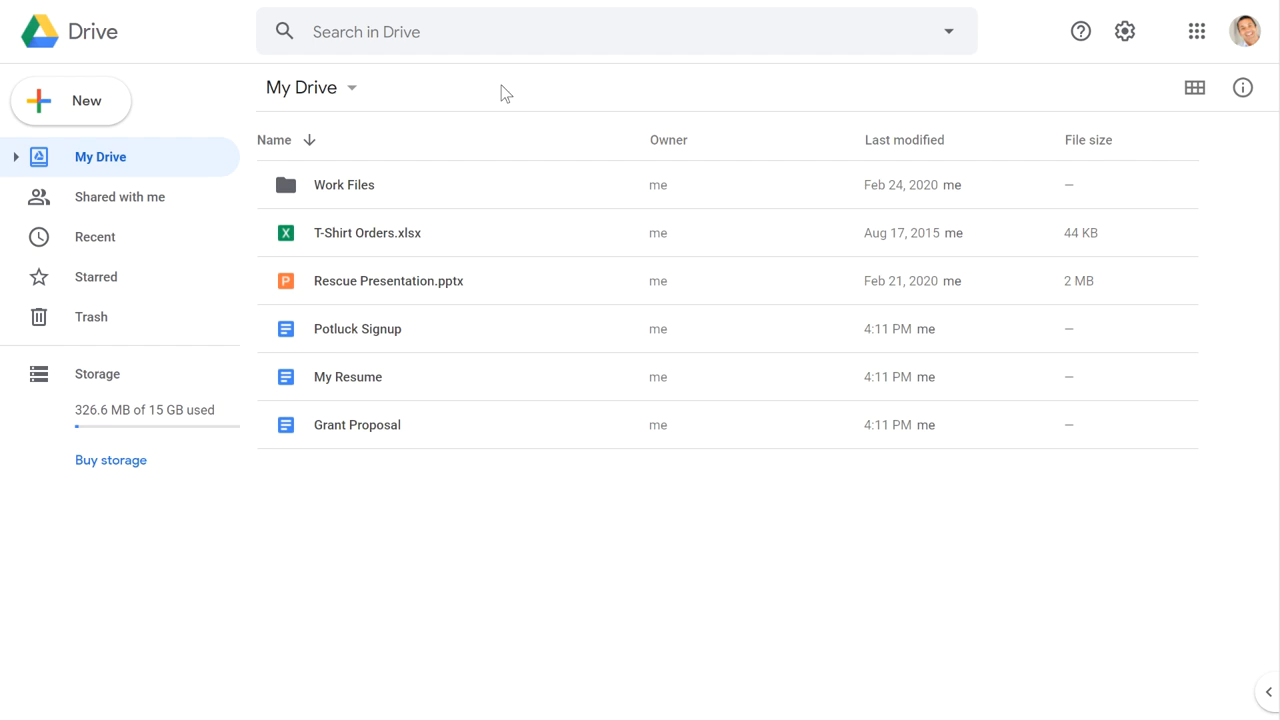
pyautogui.moveTo(458, 181)
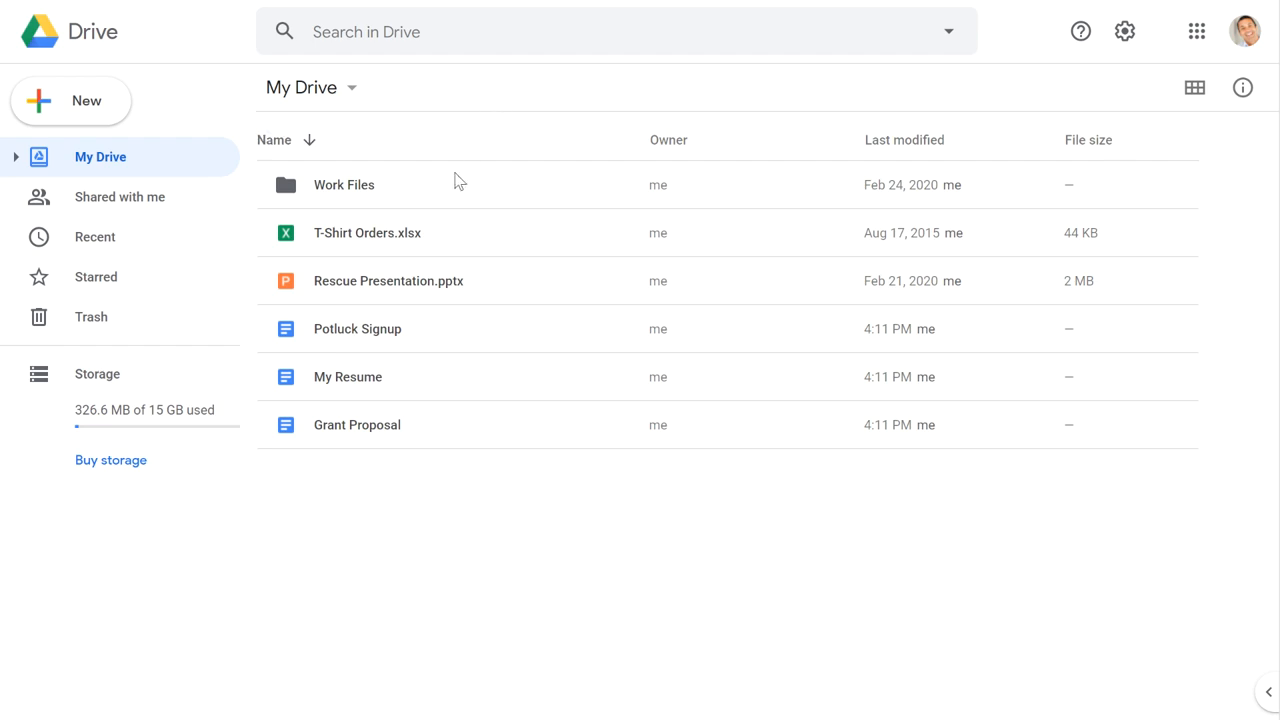
# Select the Potluck Signup doc in My Drive and open its sharing settings.
pyautogui.click(357, 328)
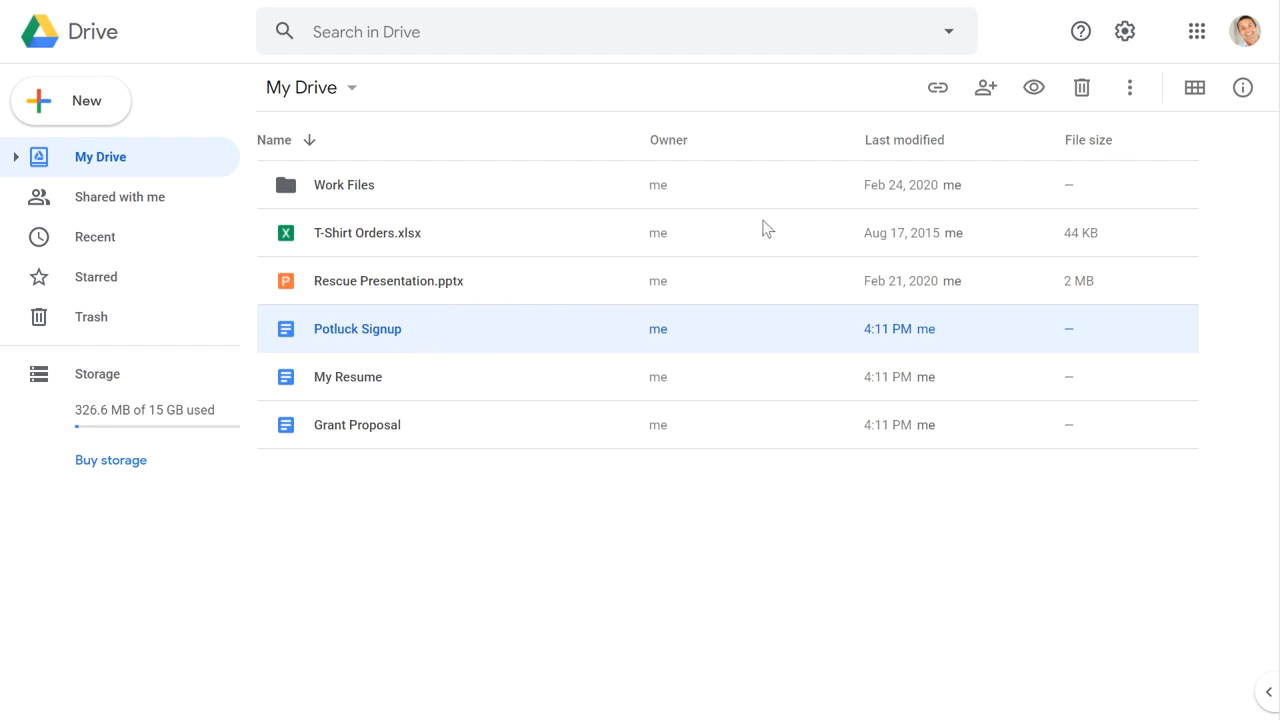
pyautogui.click(985, 87)
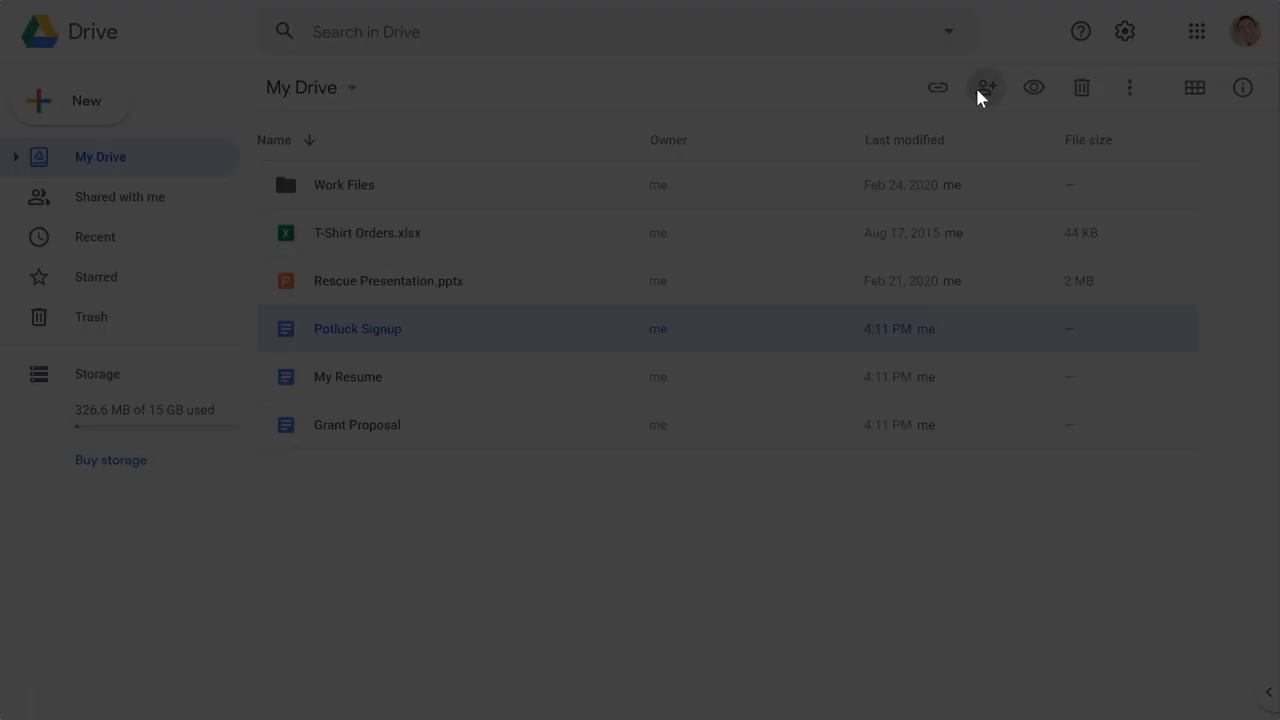
pyautogui.click(986, 87)
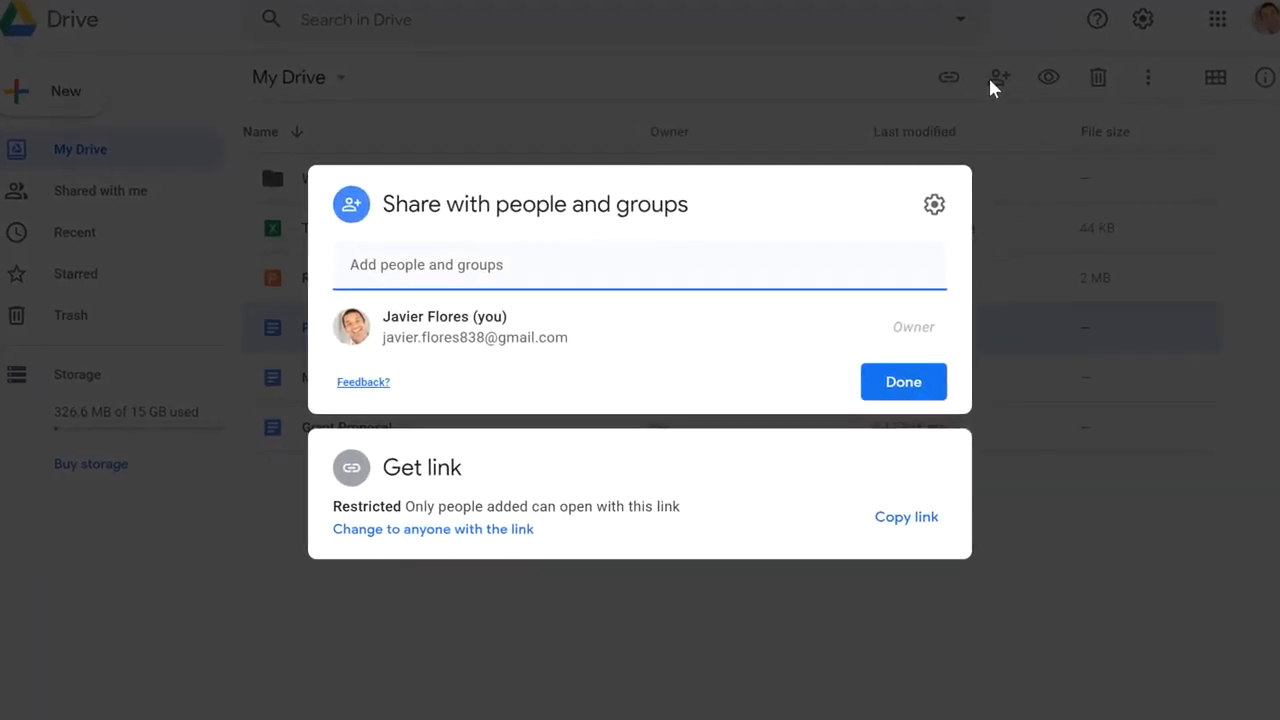
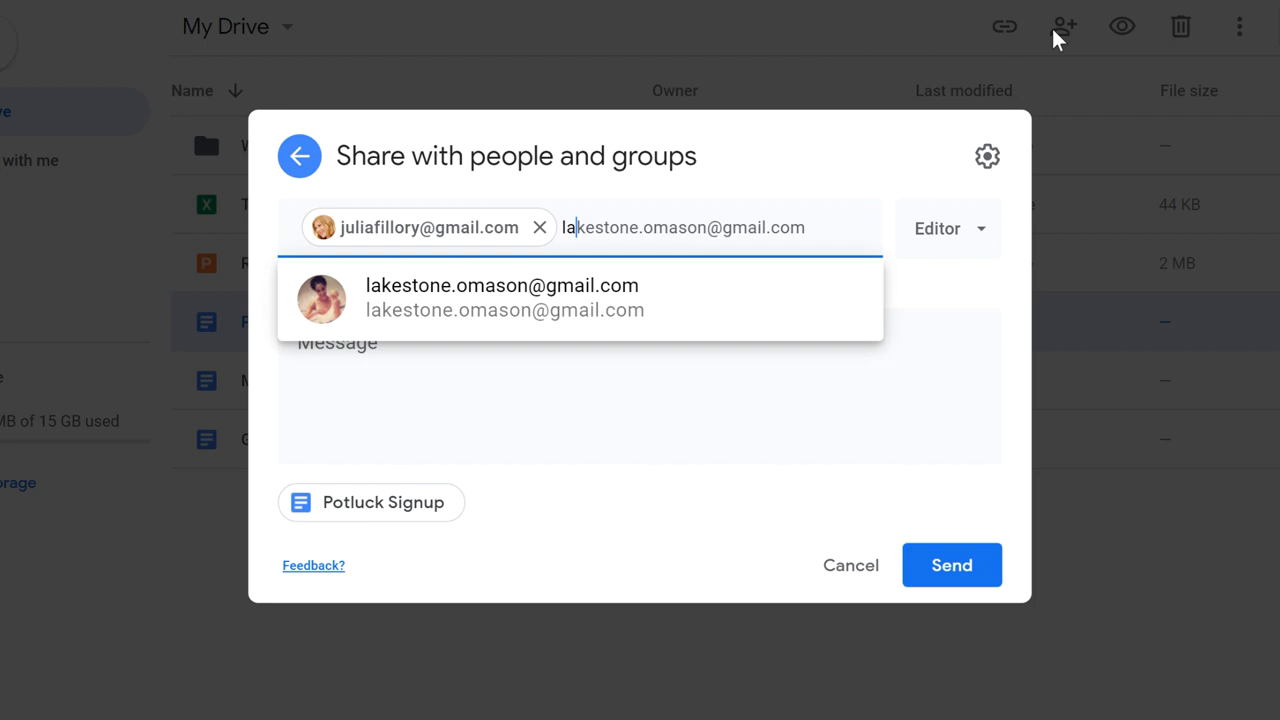
pyautogui.click(502, 285)
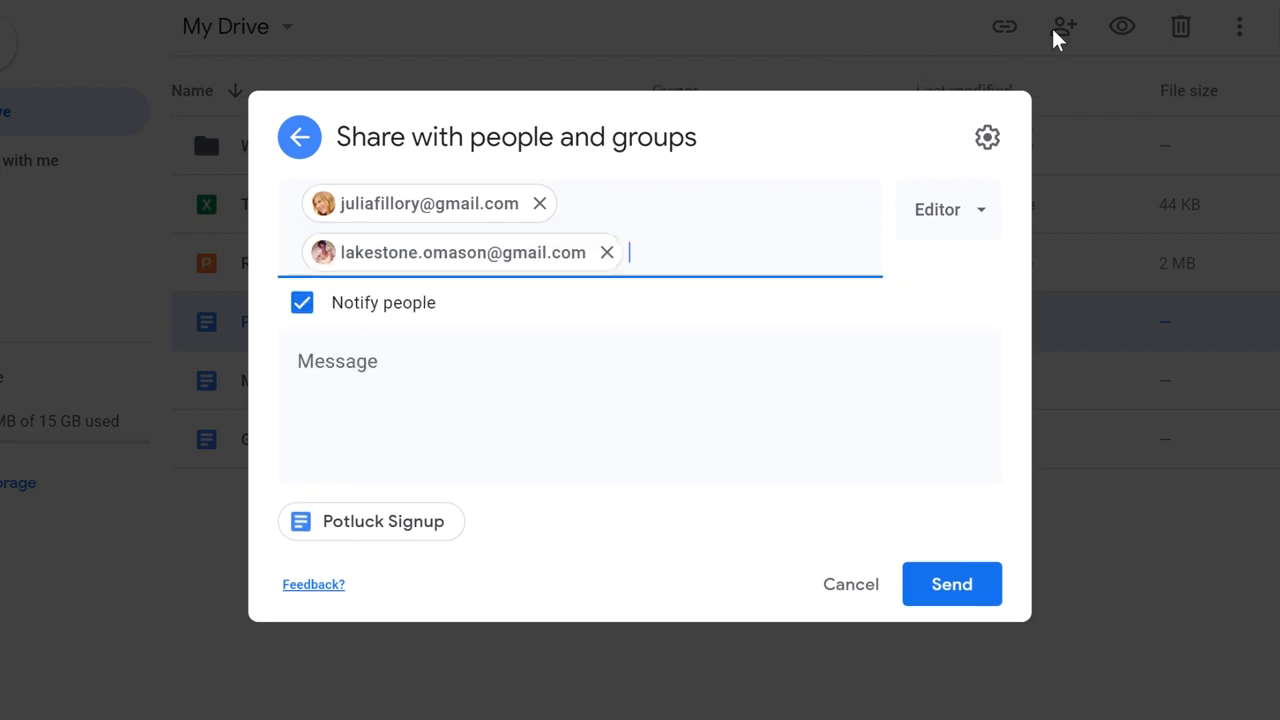
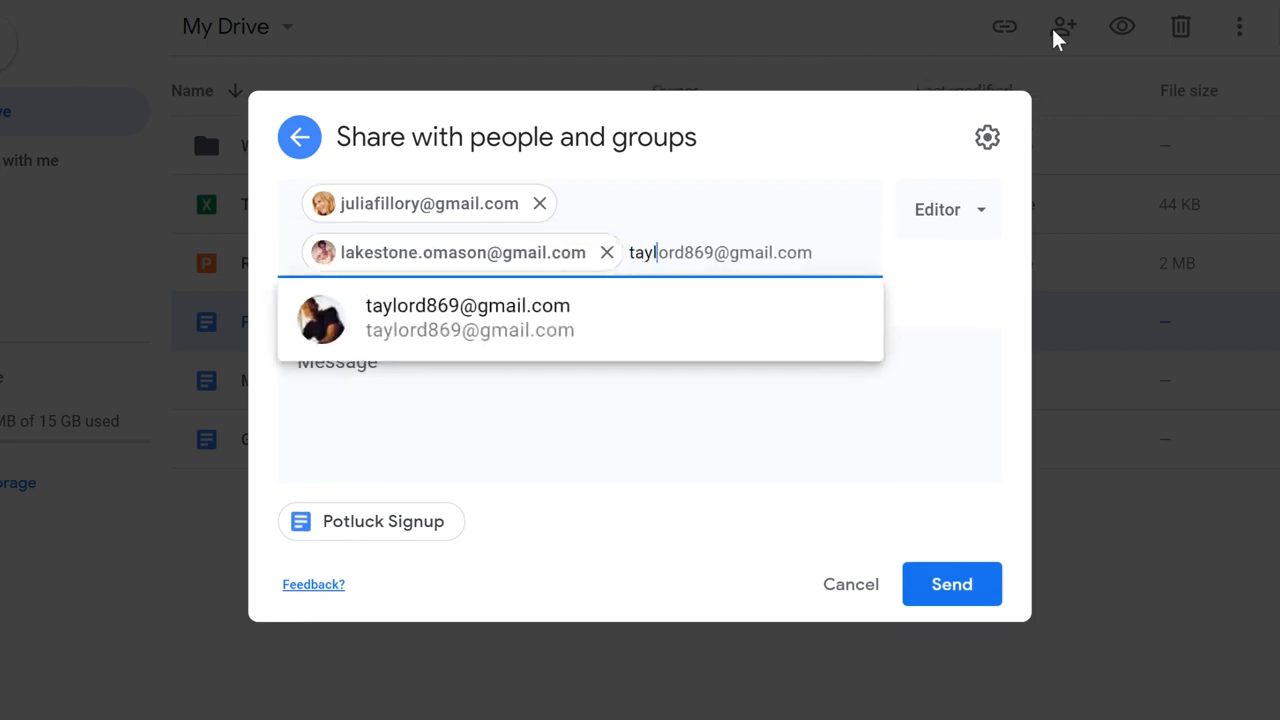
pyautogui.click(467, 305)
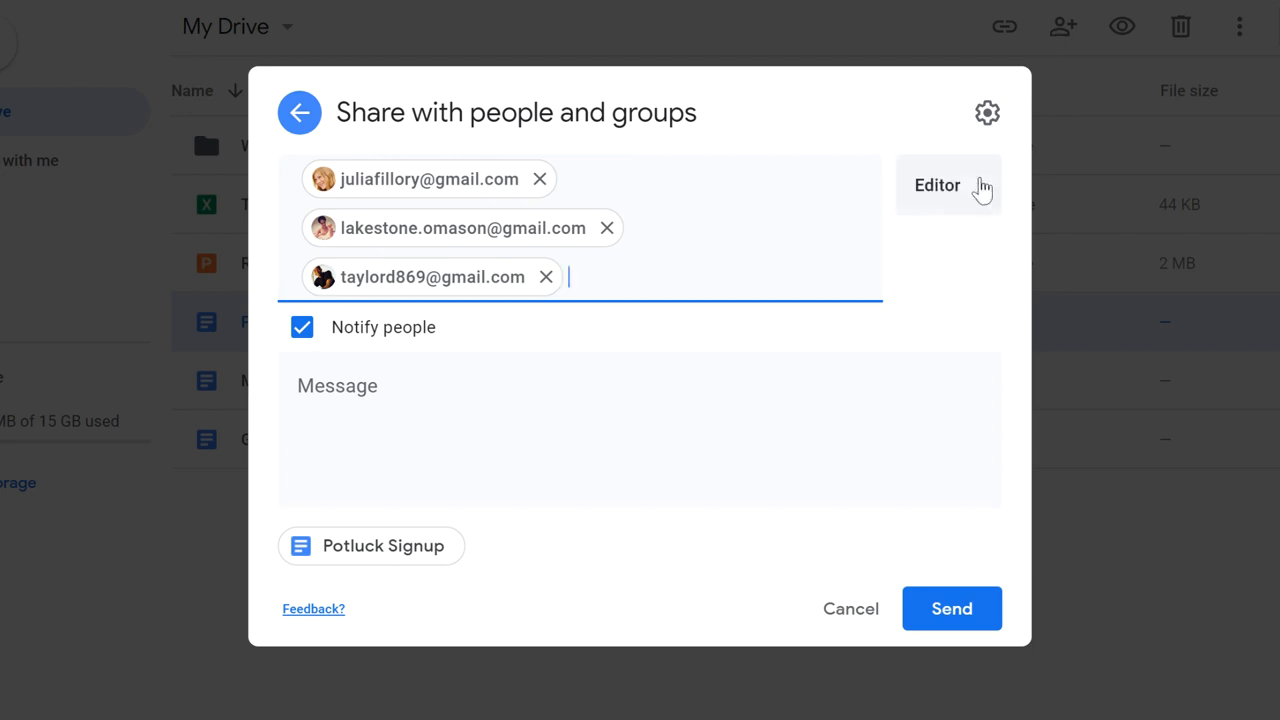
pyautogui.click(948, 185)
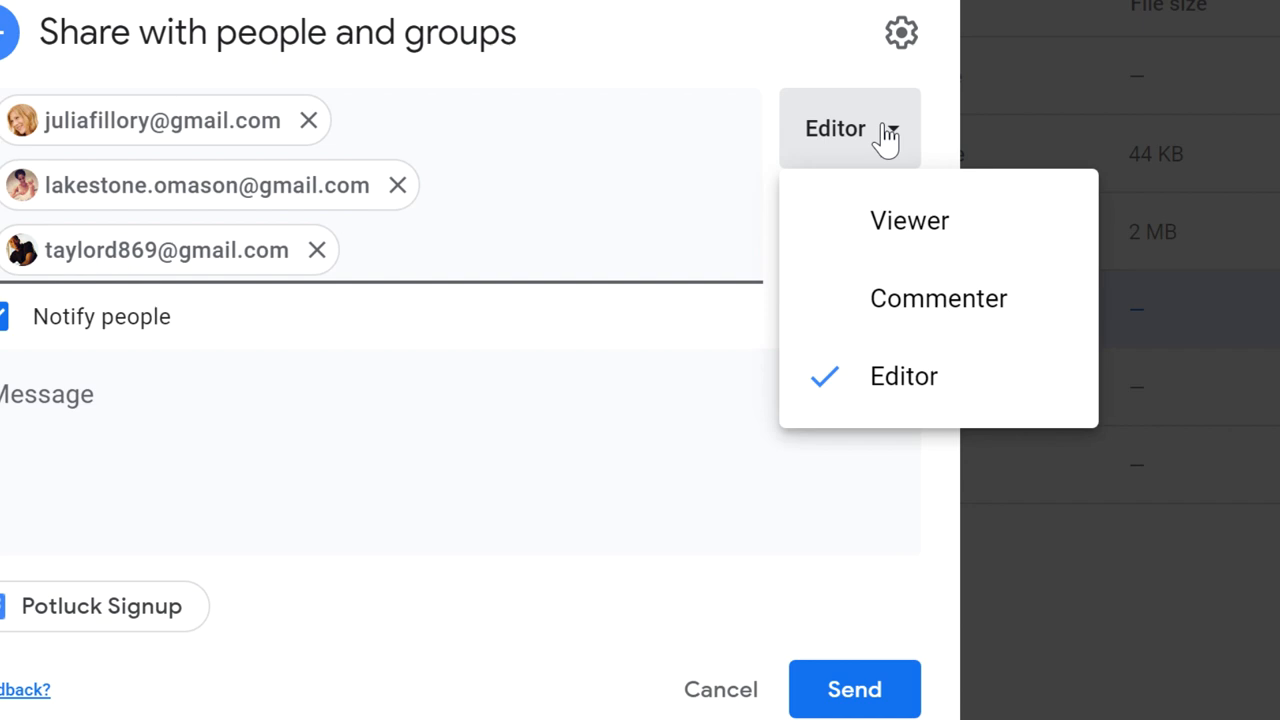
pyautogui.click(848, 128)
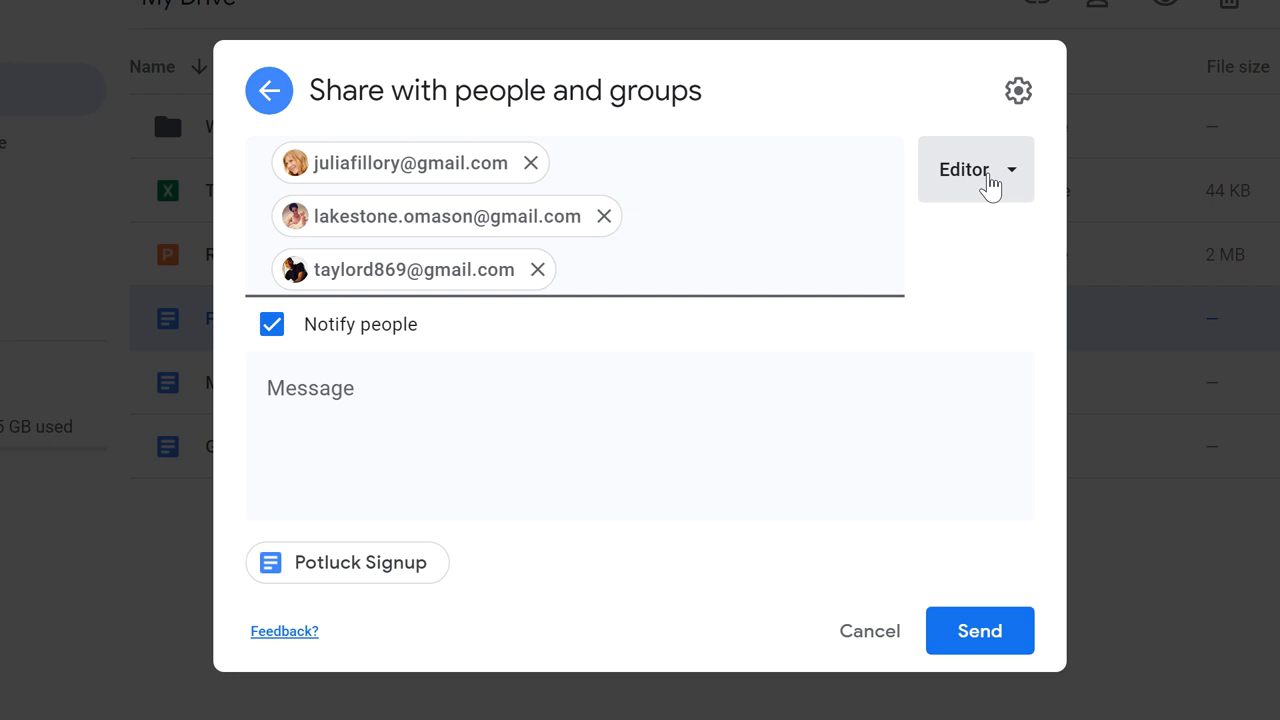
# Send the share with the message 'Hey all, Claim a dish and let's plan this potluck!'.
pyautogui.write('Hey all,')
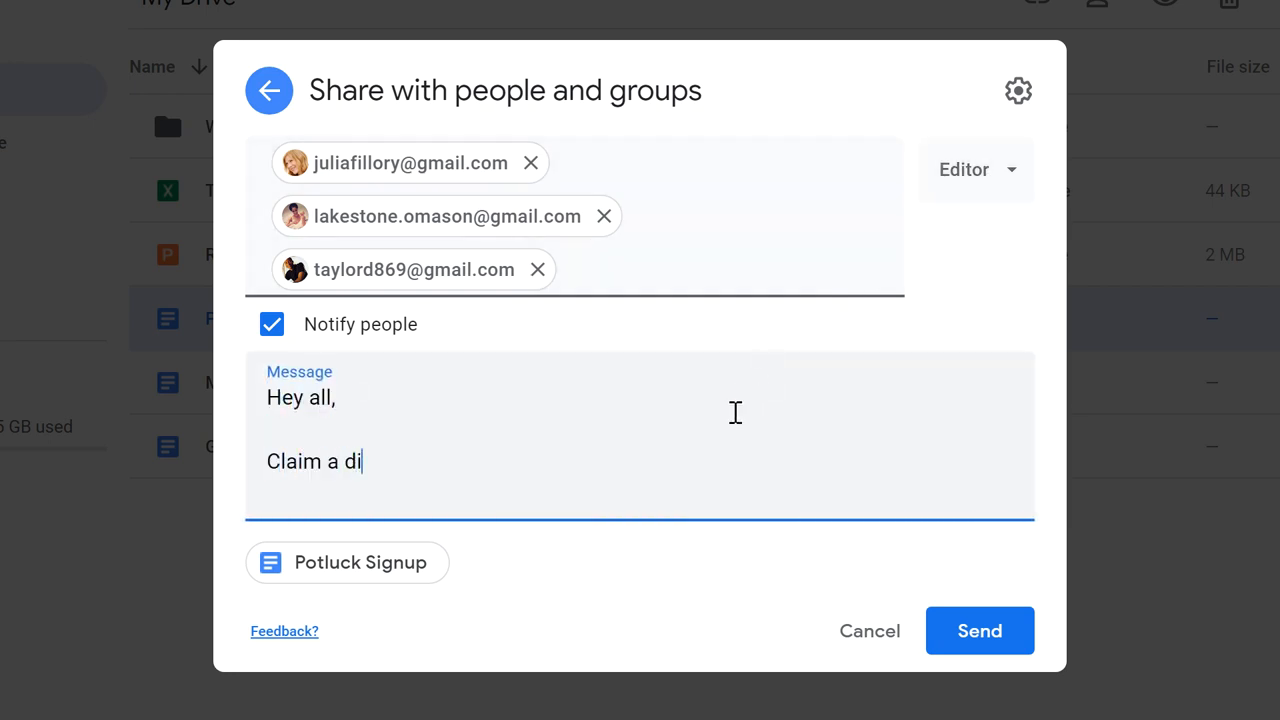
pyautogui.write("sh and let's plan this po")
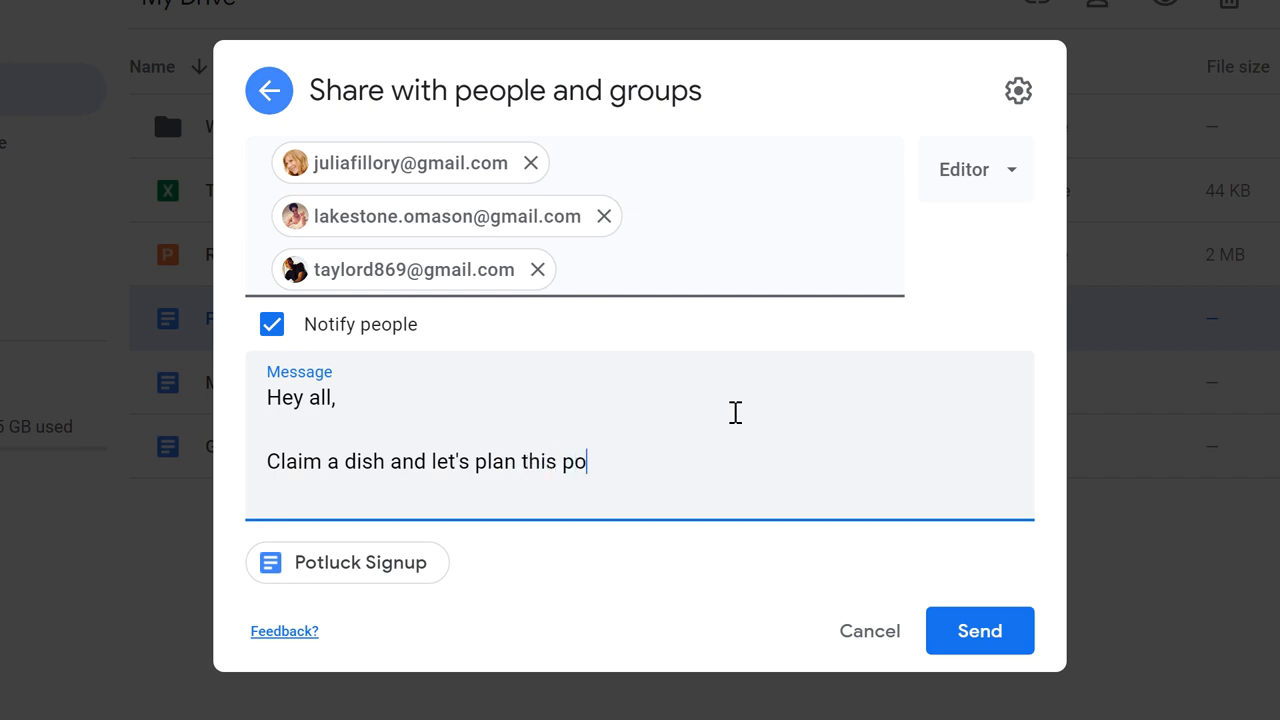
pyautogui.write('tluck!')
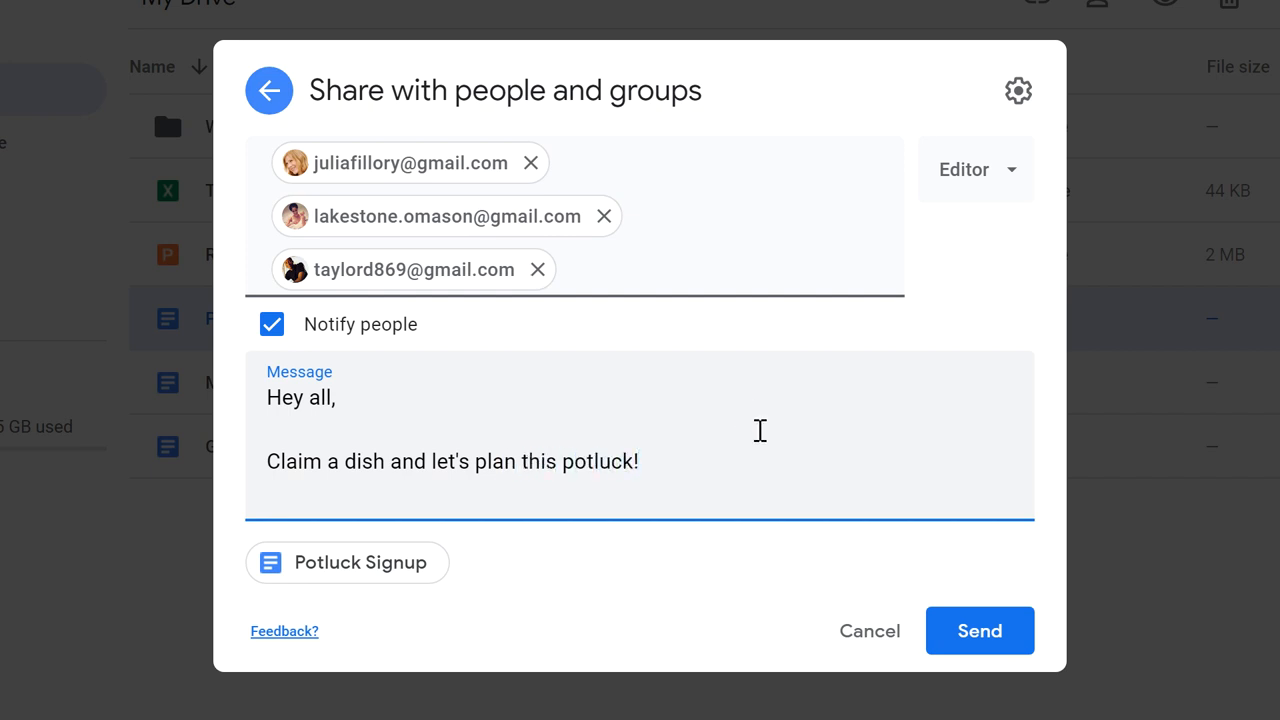
pyautogui.click(979, 630)
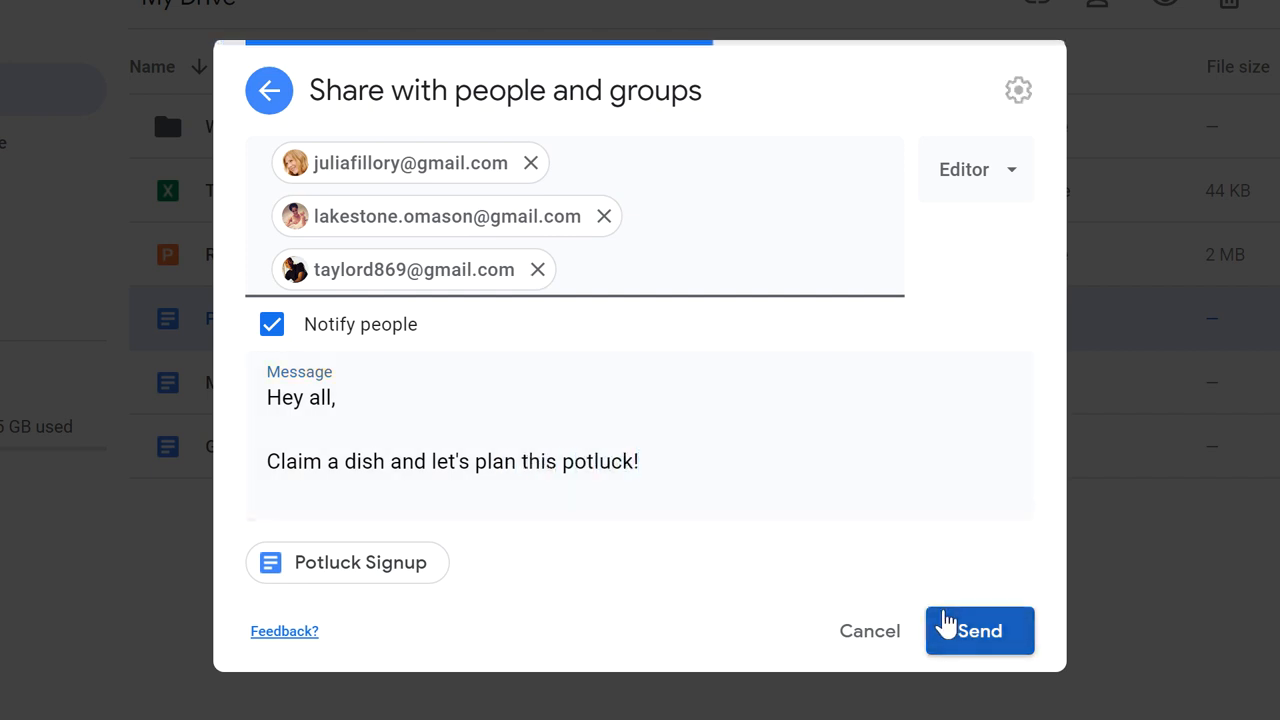
pyautogui.click(979, 630)
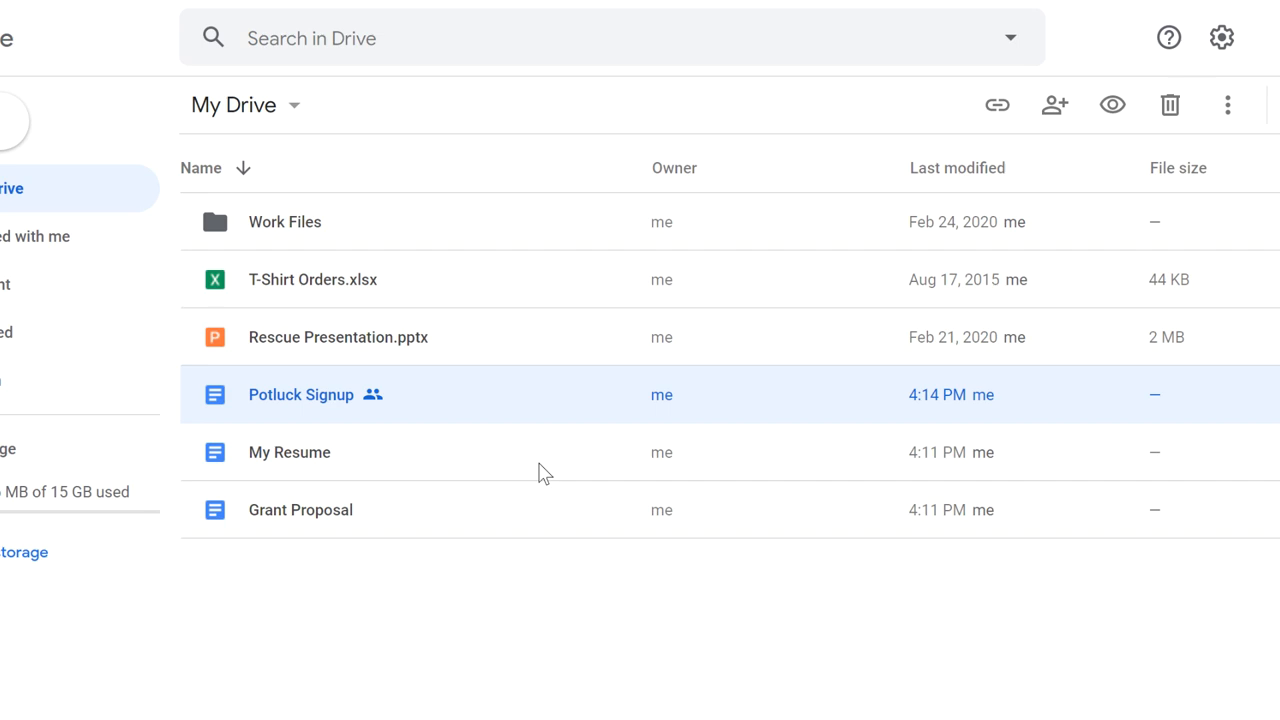
# Make My Resume viewable by anyone with the link and copy its link.
pyautogui.click(289, 452)
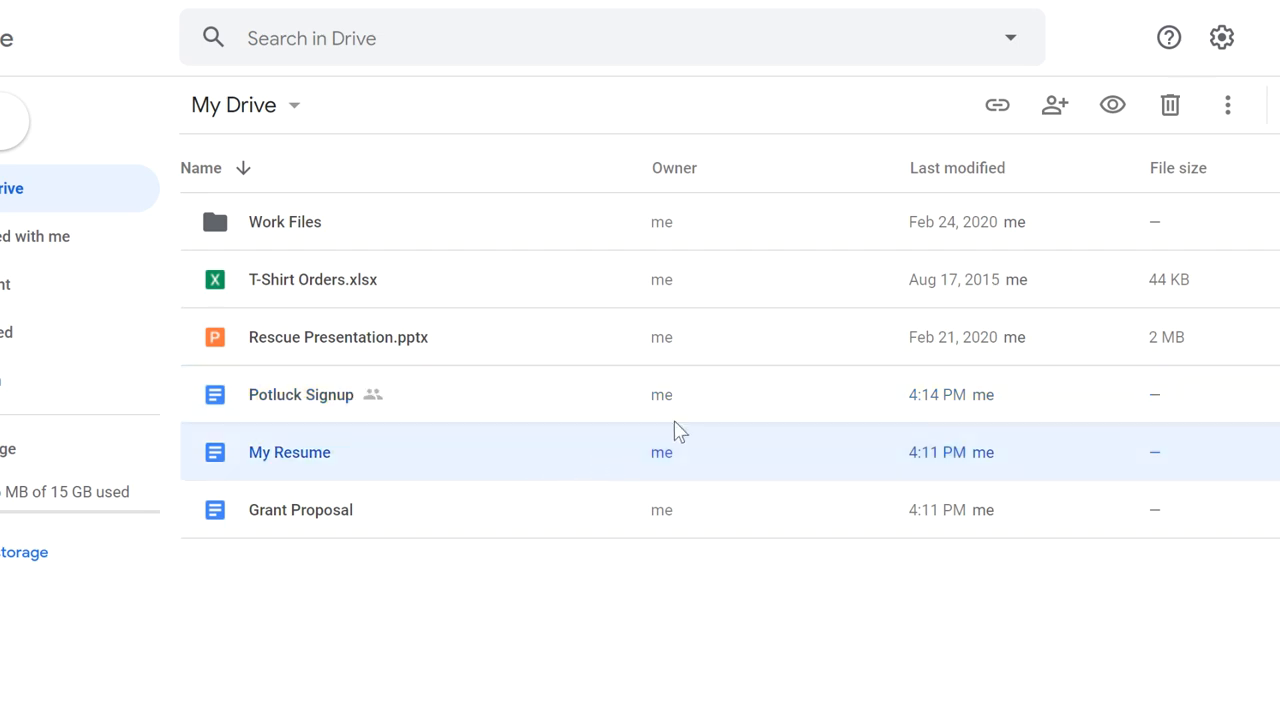
pyautogui.click(1054, 104)
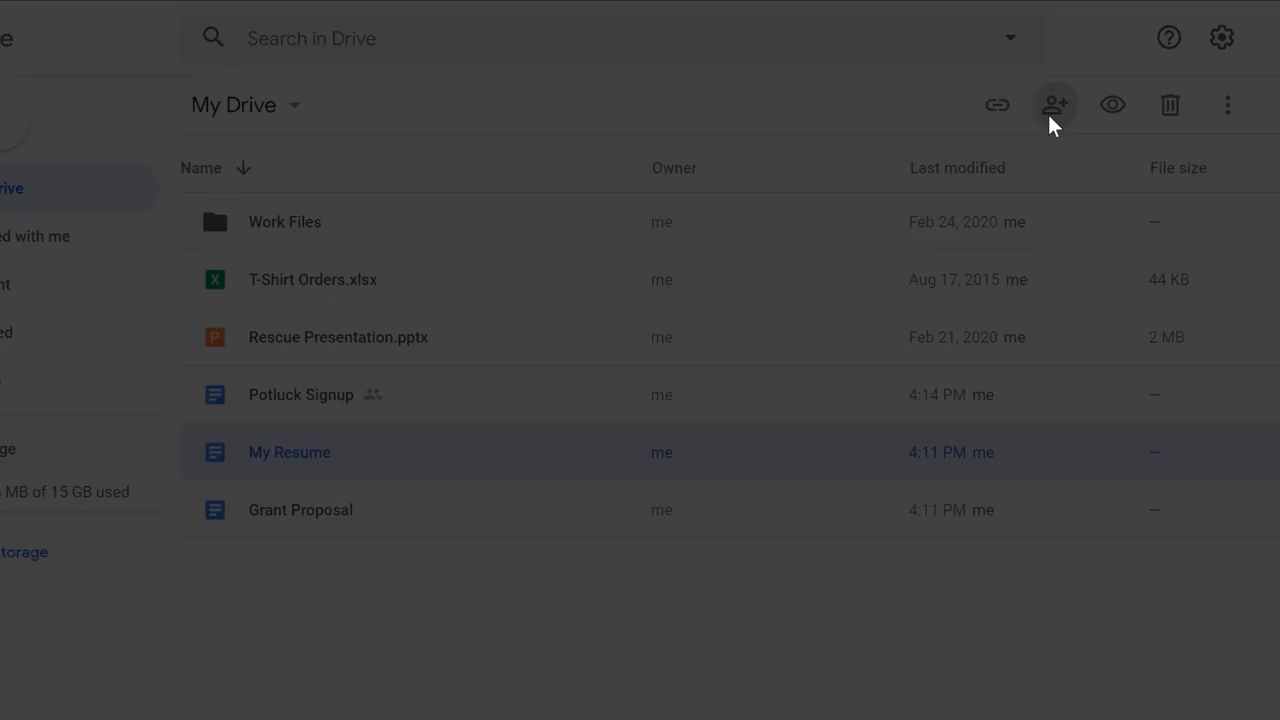
pyautogui.click(1055, 104)
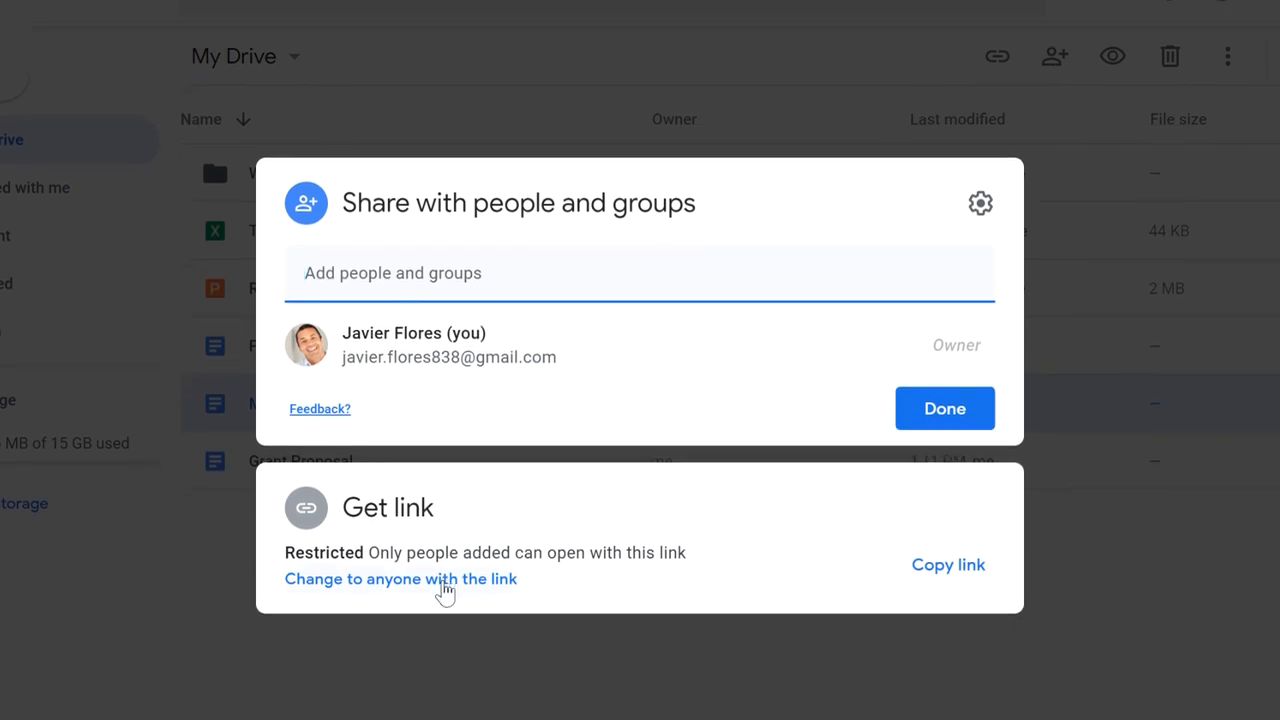
pyautogui.click(400, 578)
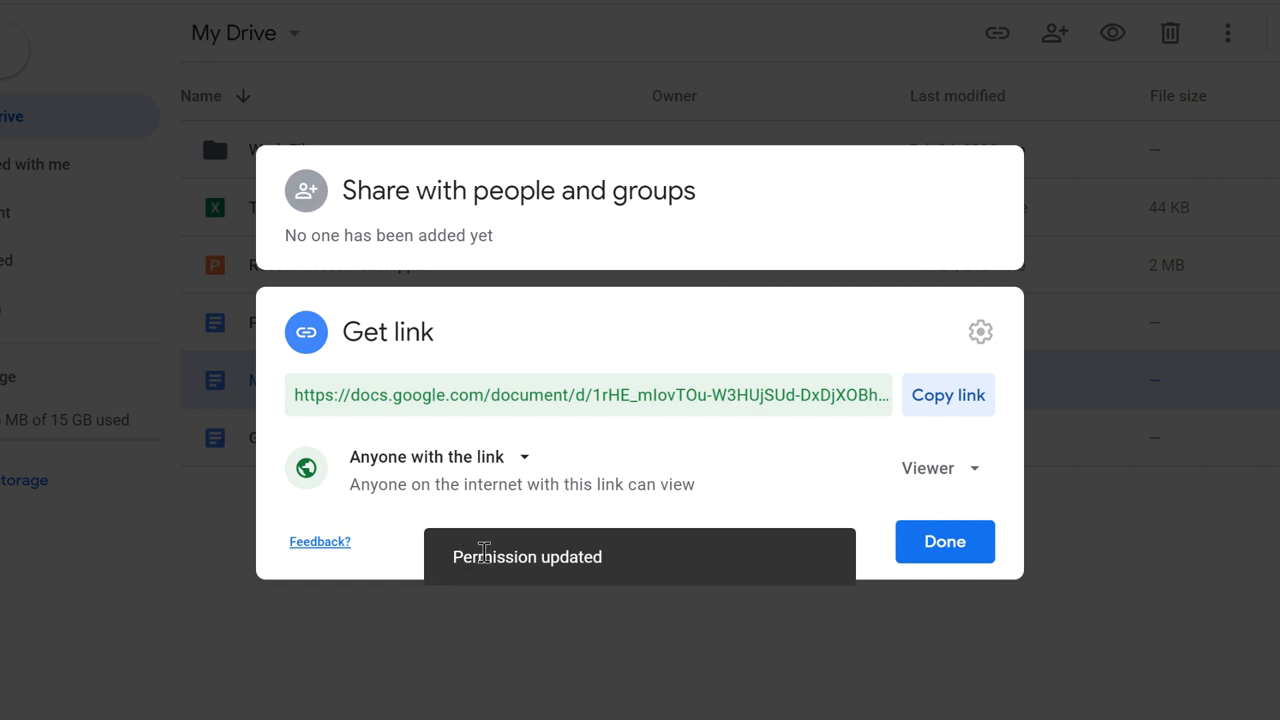
pyautogui.click(938, 468)
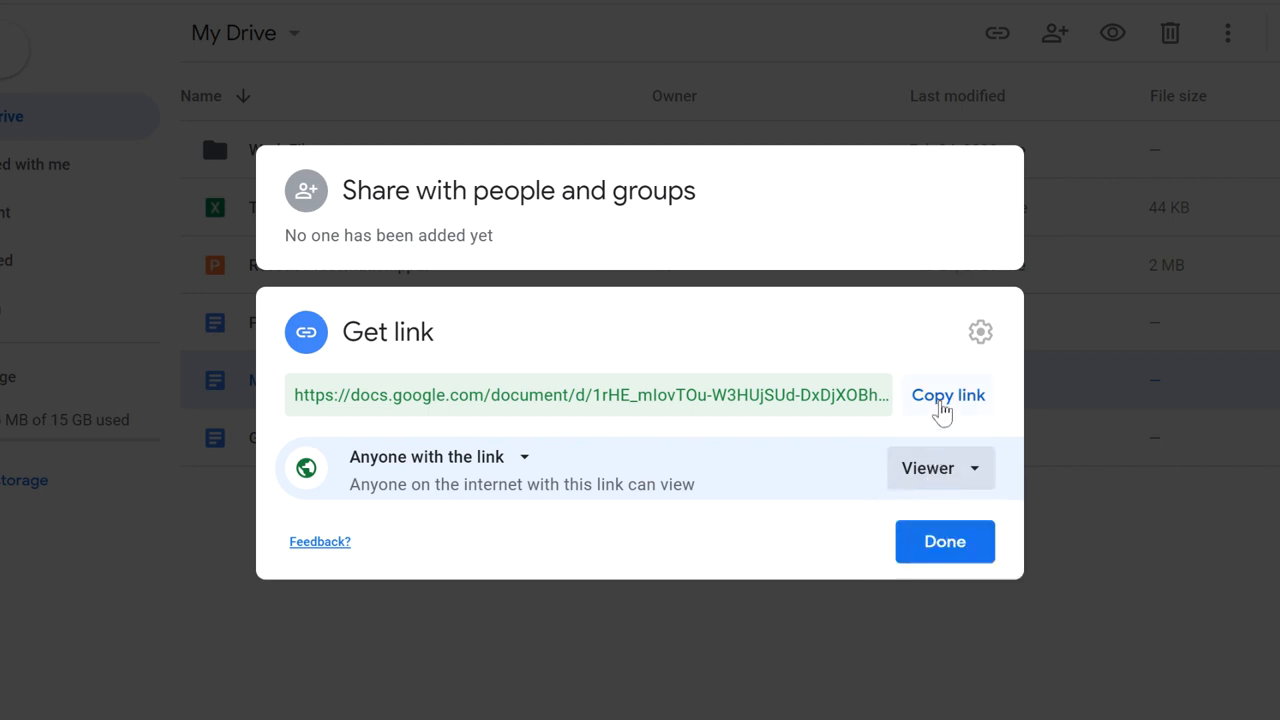
pyautogui.click(947, 394)
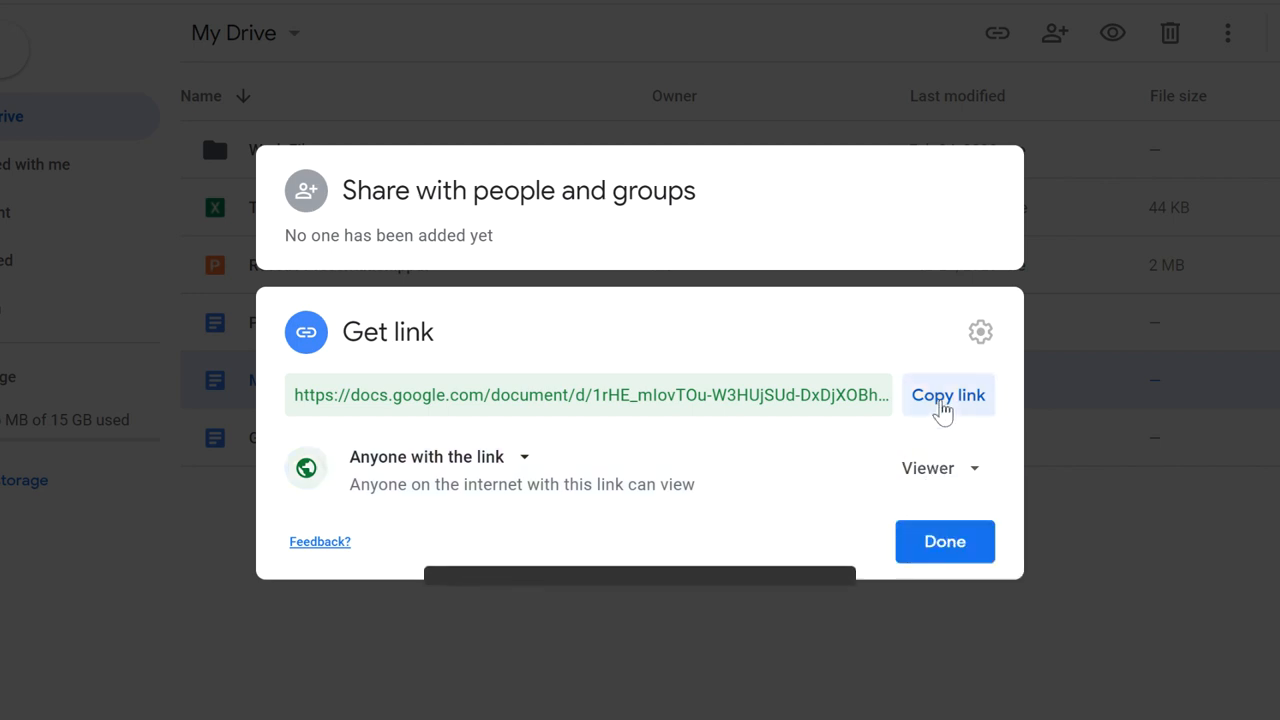
pyautogui.click(946, 394)
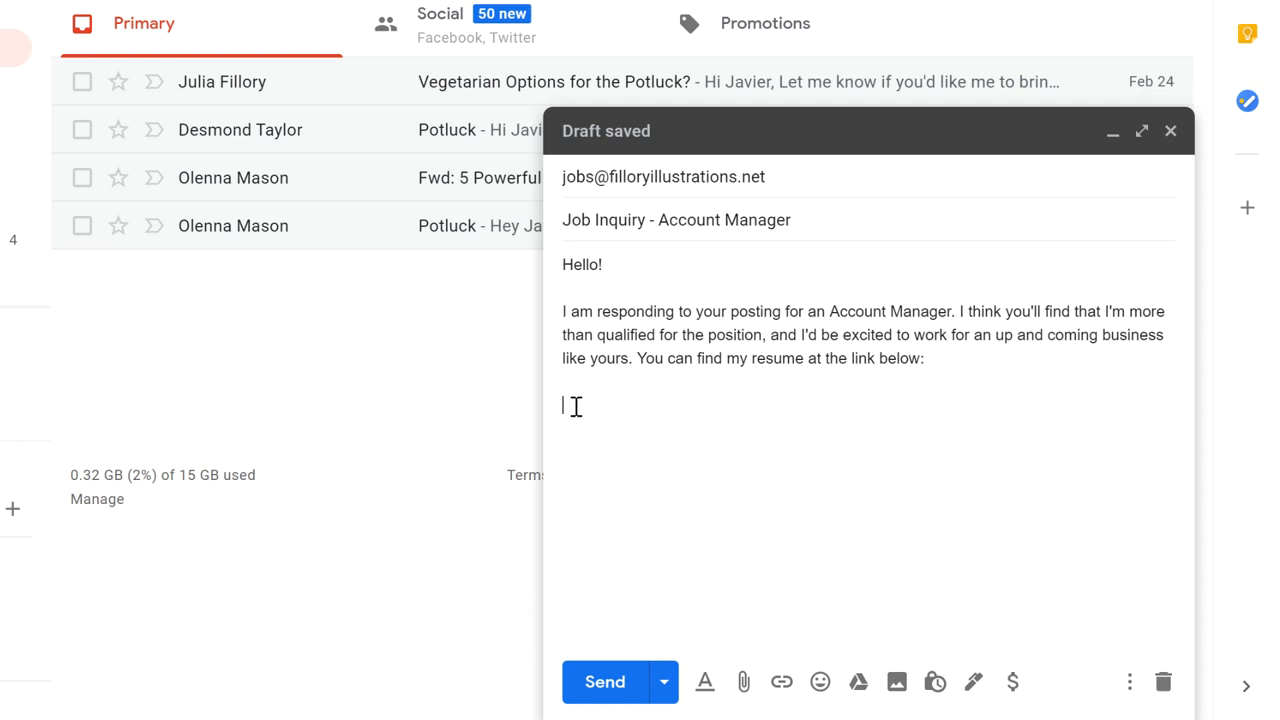
# Paste the resume link below the job inquiry email's closing sentence.
pyautogui.rightClick(573, 406)
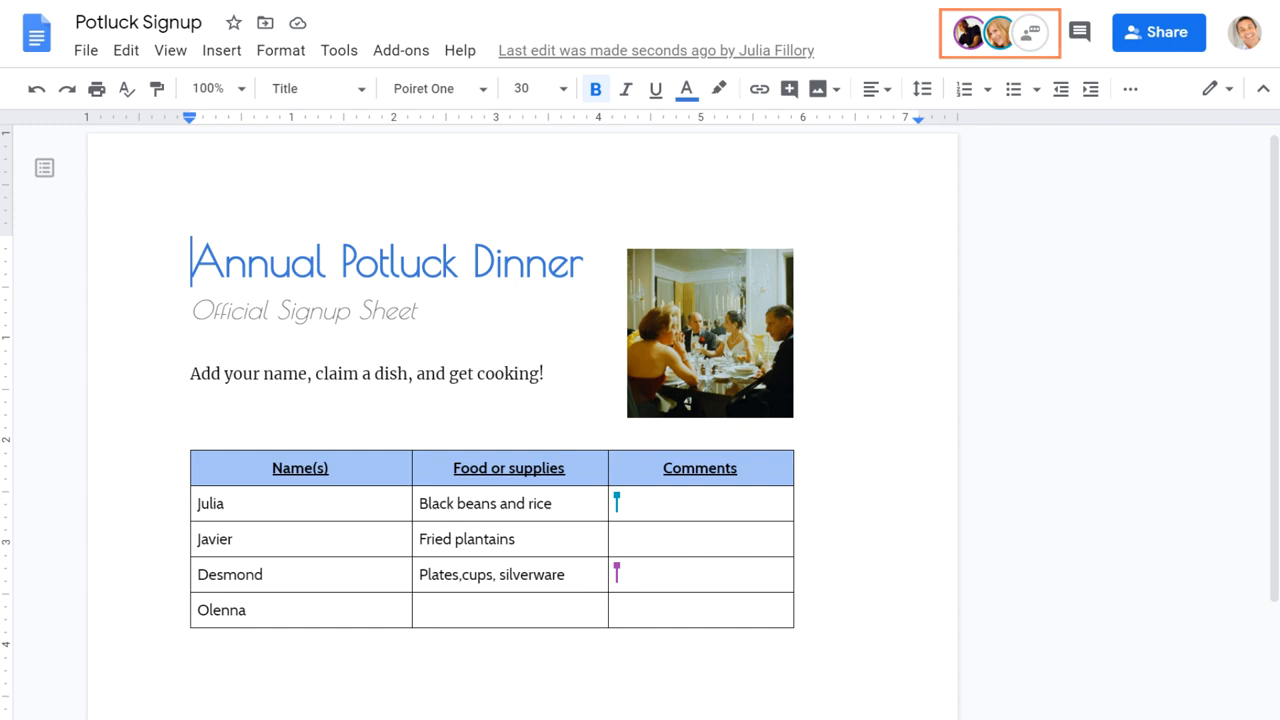
# Type 'These can be made vegetarian if needed.' and 'Do we want fancy napkins?' in Comments.
pyautogui.write('Th')
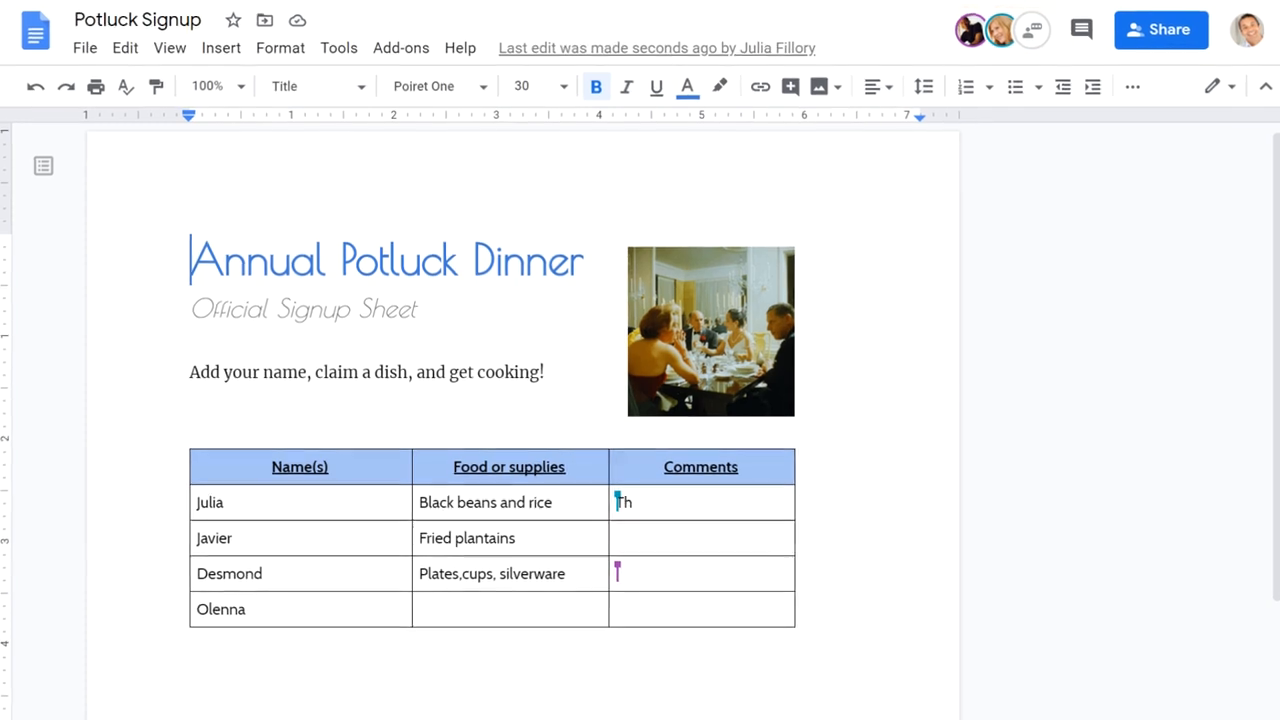
pyautogui.write('These can be made vegetarian if needed.')
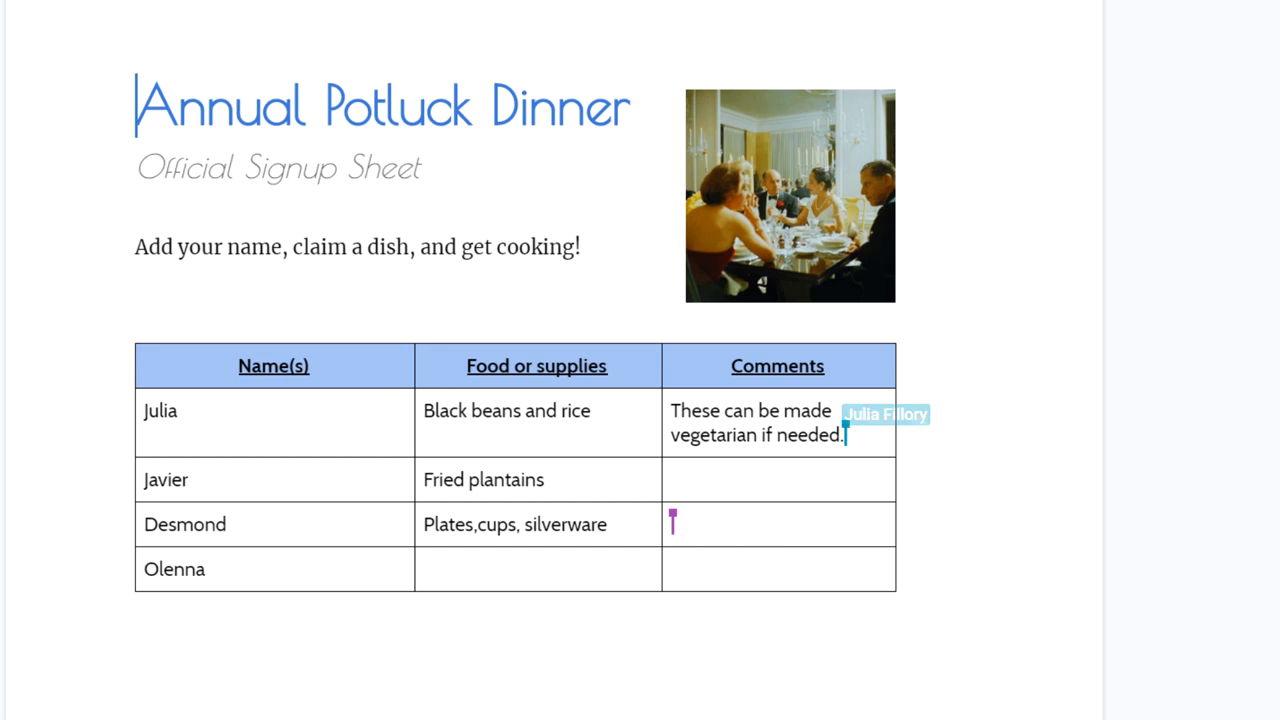
pyautogui.write('Do we want fancy napkins?')
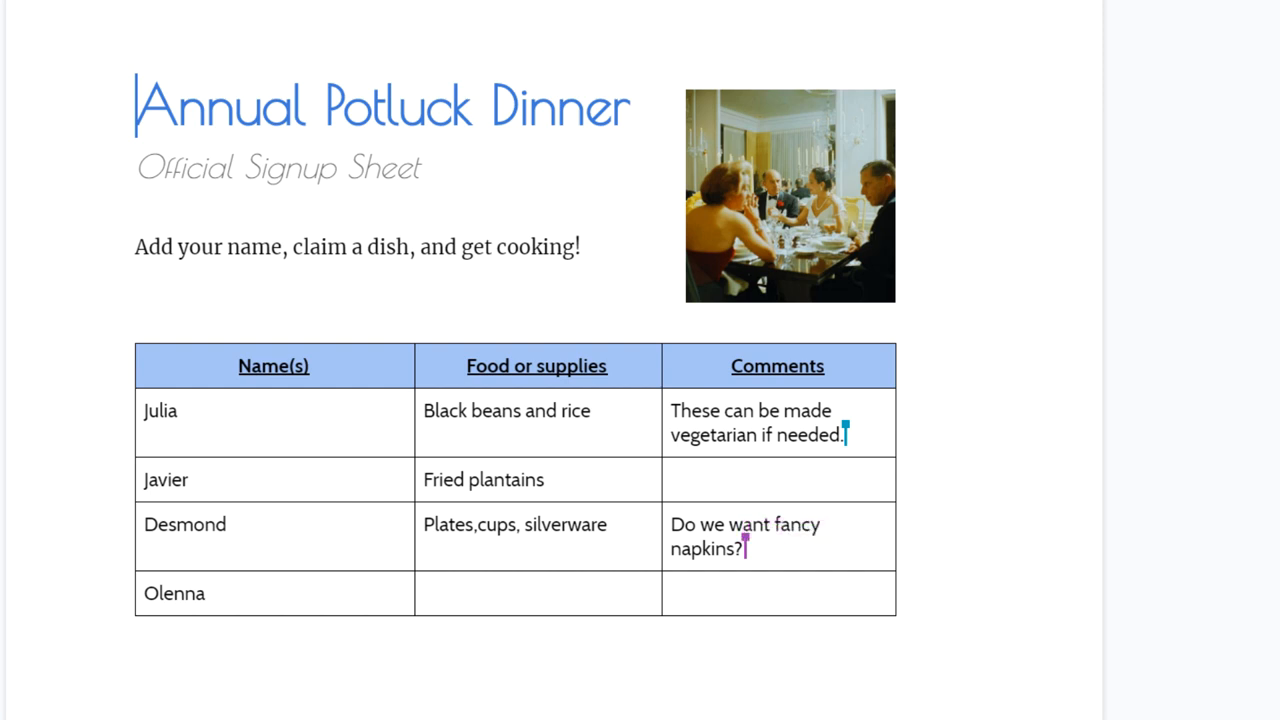
pyautogui.moveTo(554, 378)
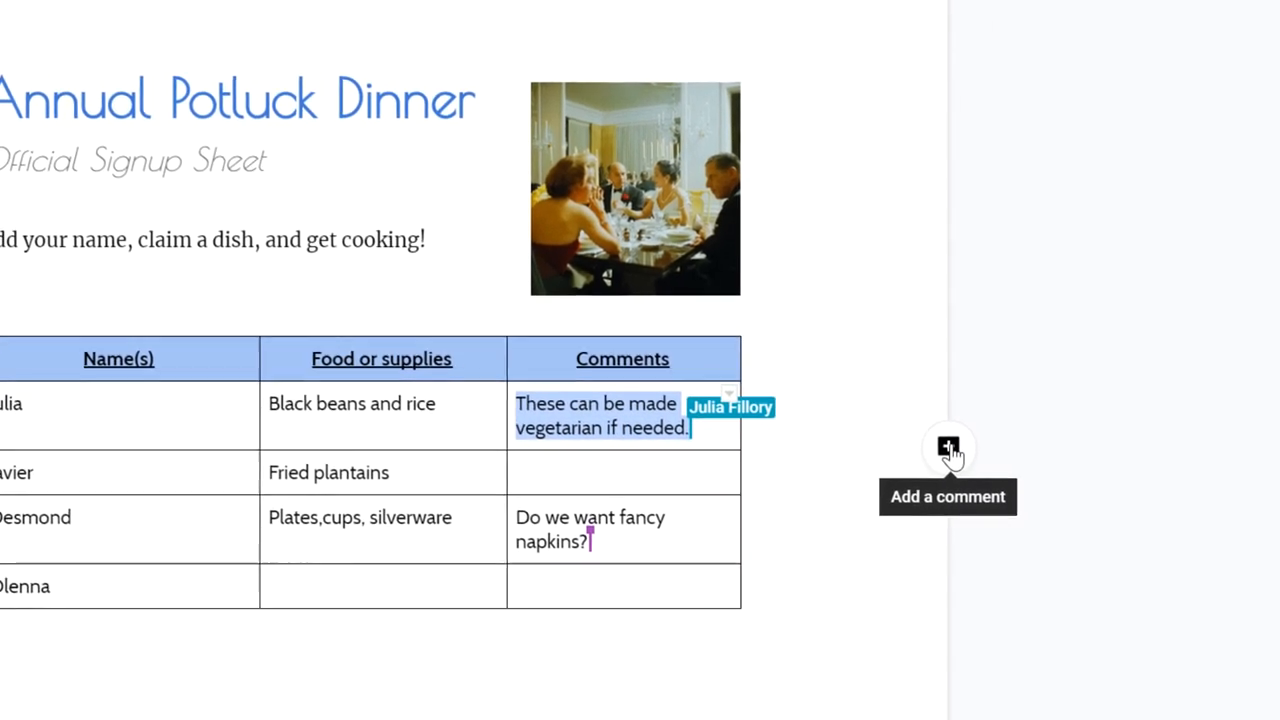
# Post a 'Yes, please!' comment on Julia's vegetarian note.
pyautogui.click(947, 447)
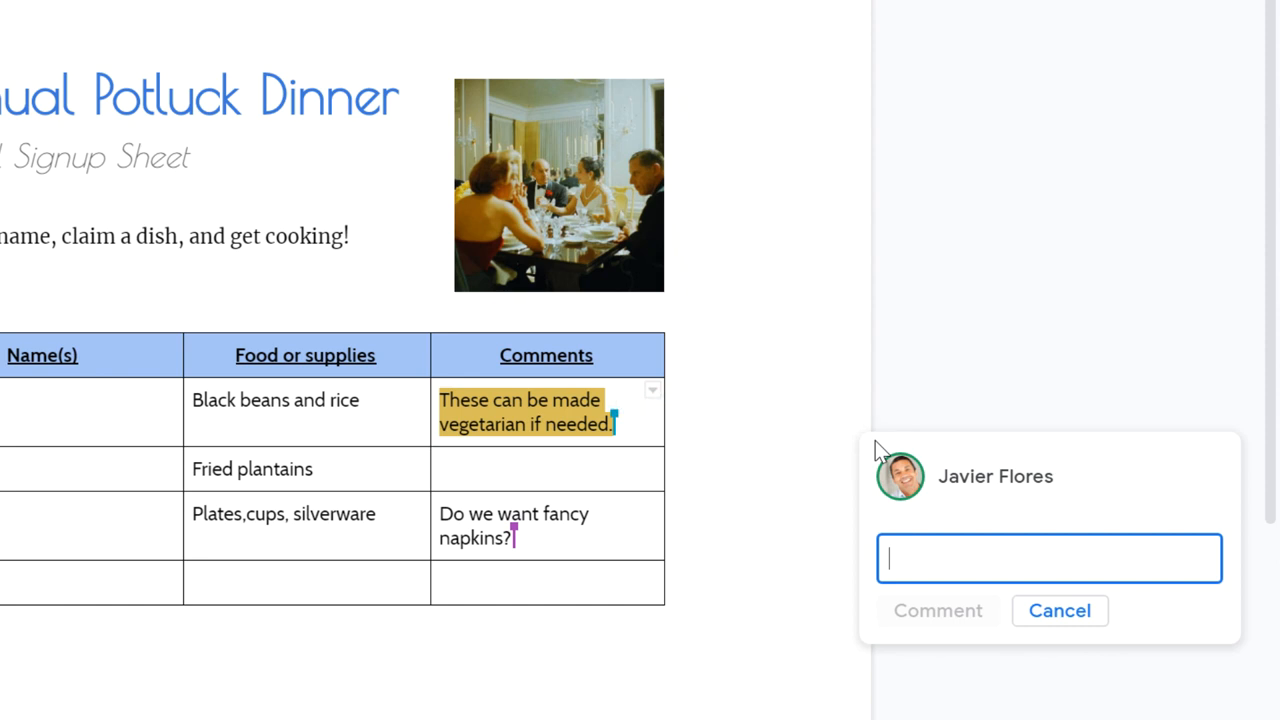
pyautogui.write('Yes, please!')
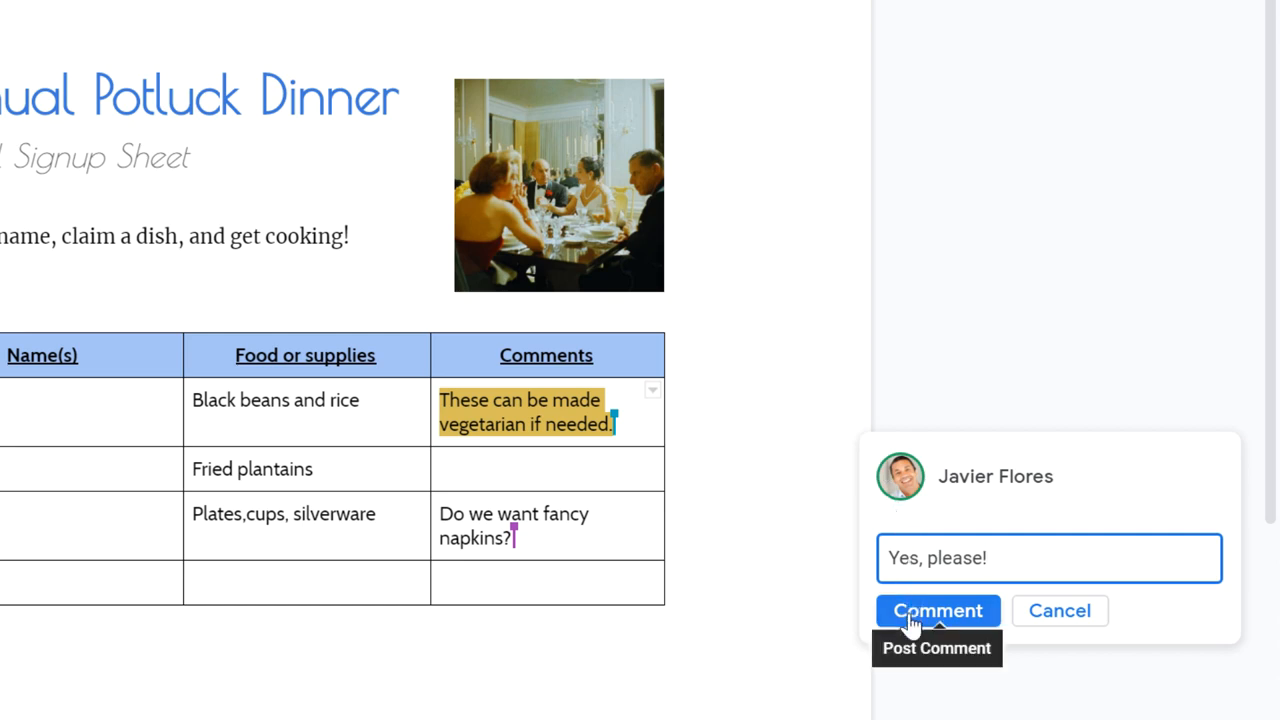
pyautogui.click(937, 610)
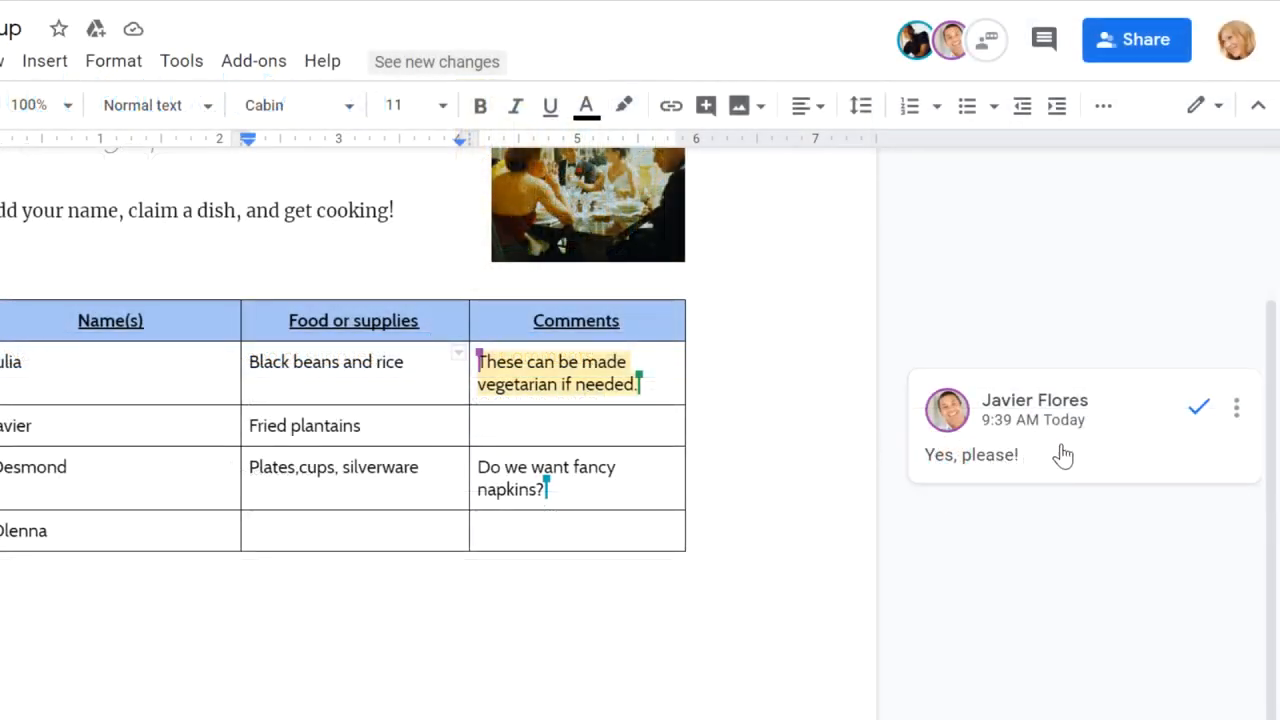
# Post the reply 'Ok! Will do.' in the vegetarian note's comment thread.
pyautogui.click(1063, 454)
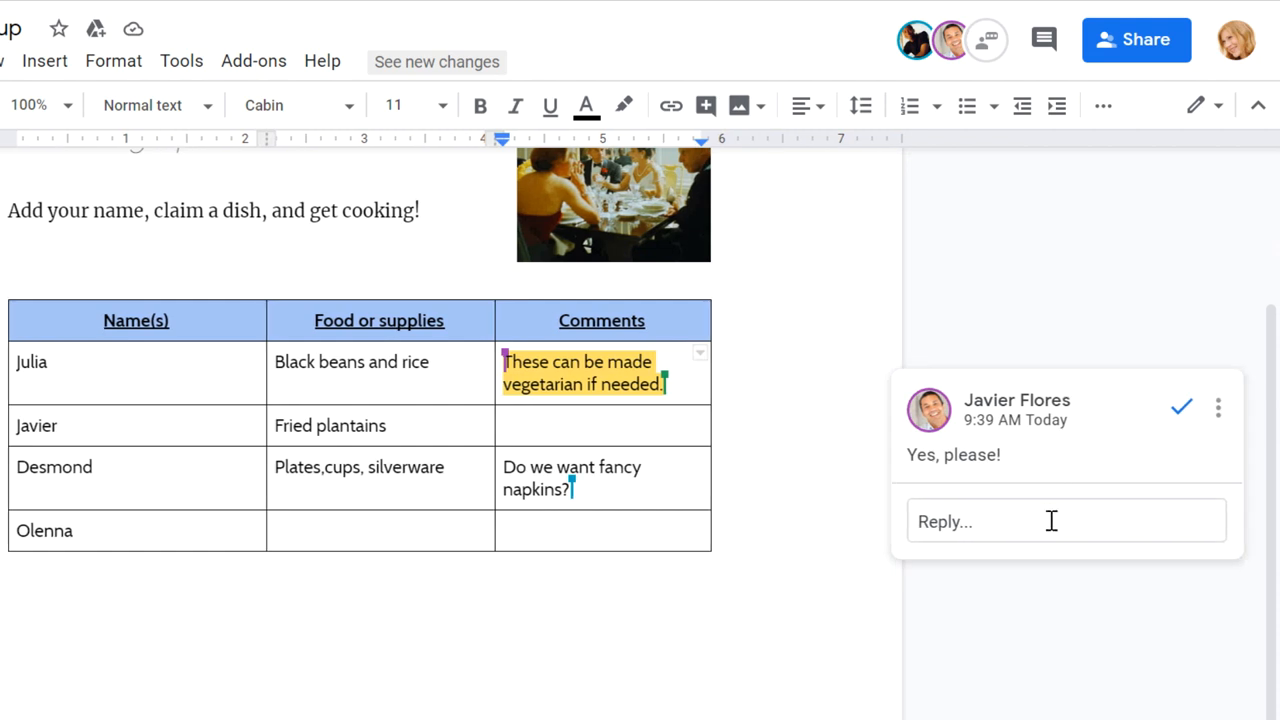
pyautogui.write('Ok! Will')
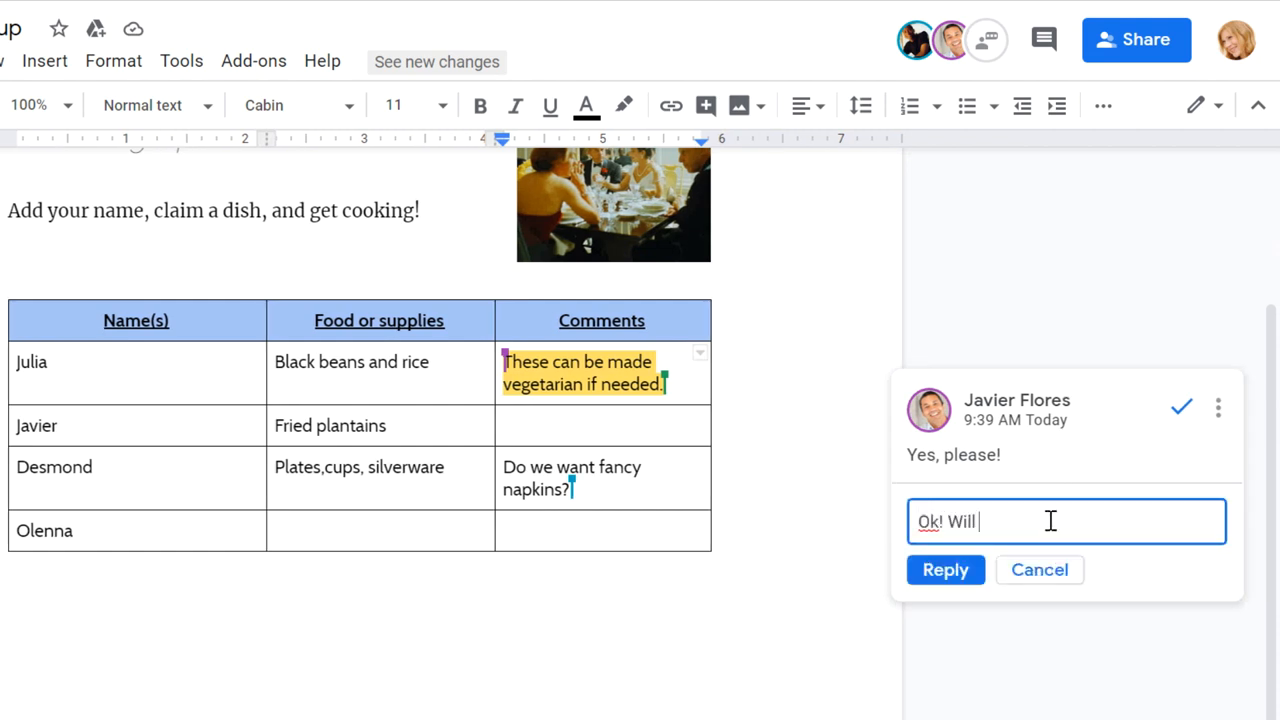
pyautogui.write('do.')
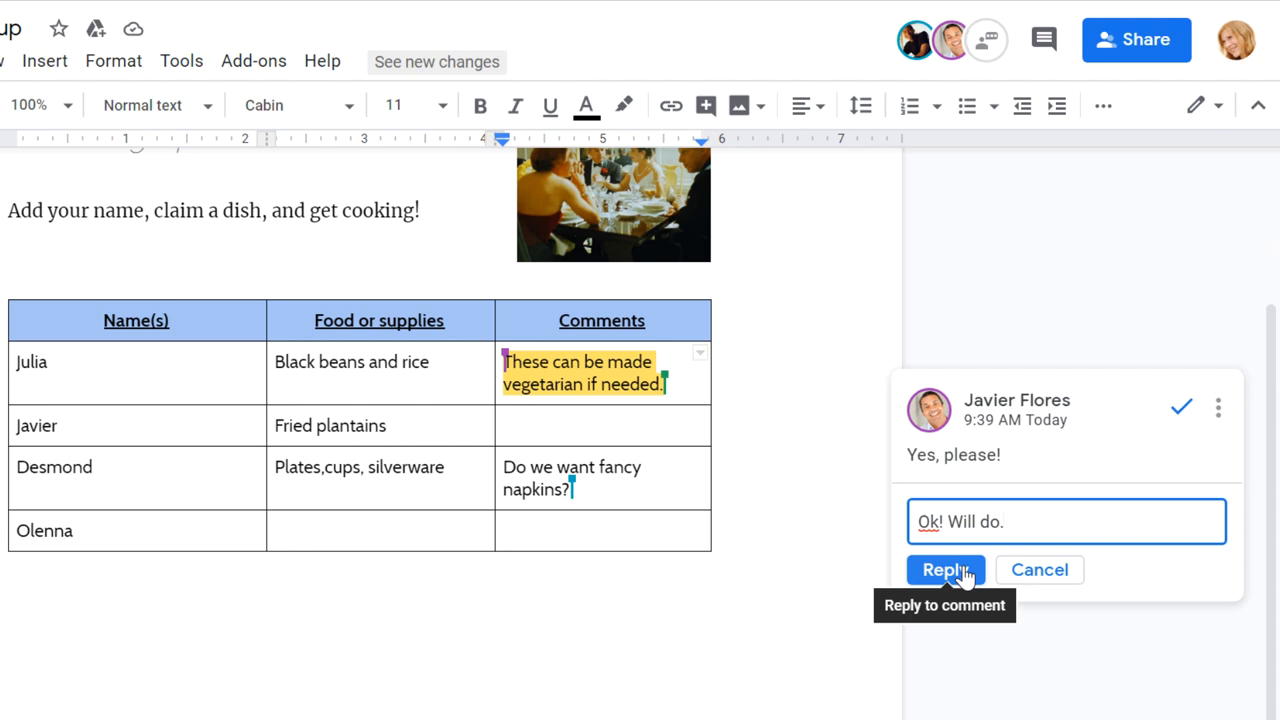
pyautogui.click(944, 569)
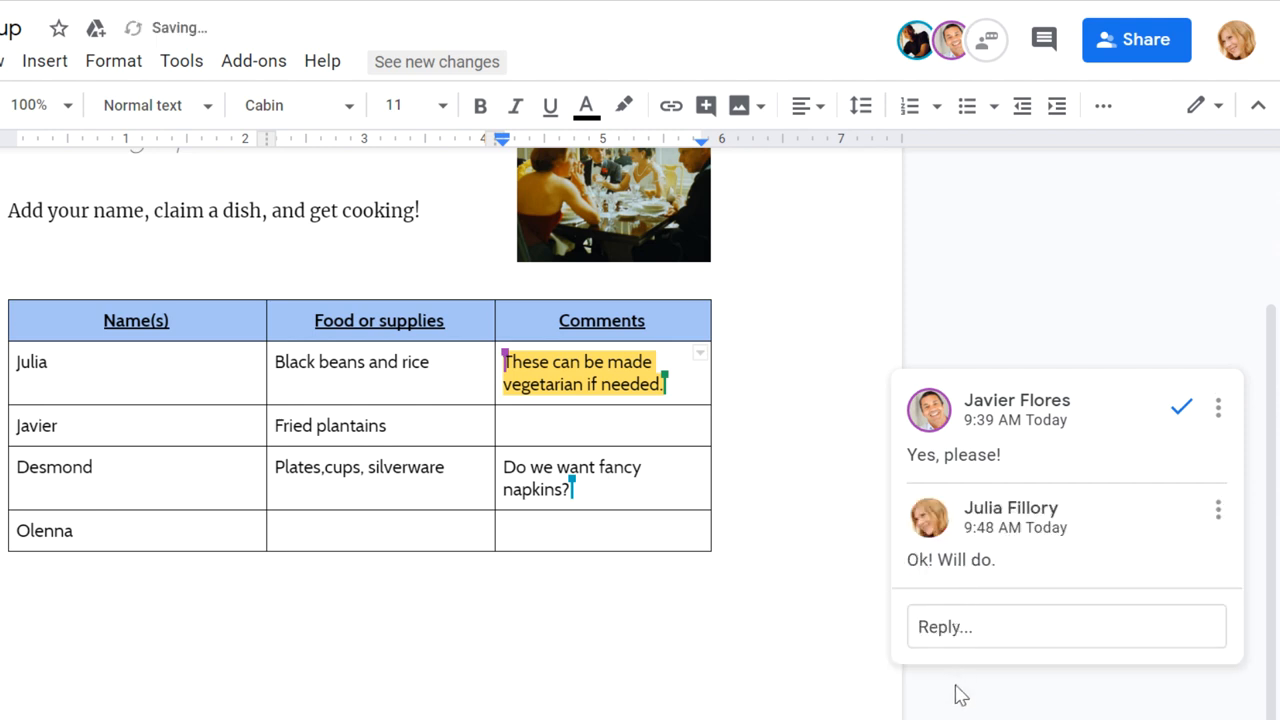